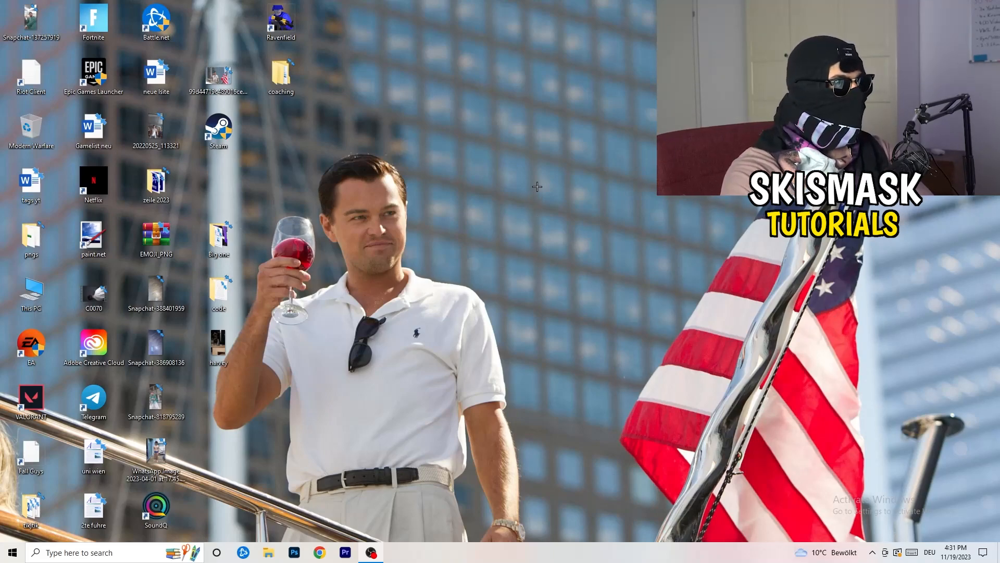
Bring up the desktop's right-click shortcut menu offering NVIDIA Control Panel.
right_click(537, 187)
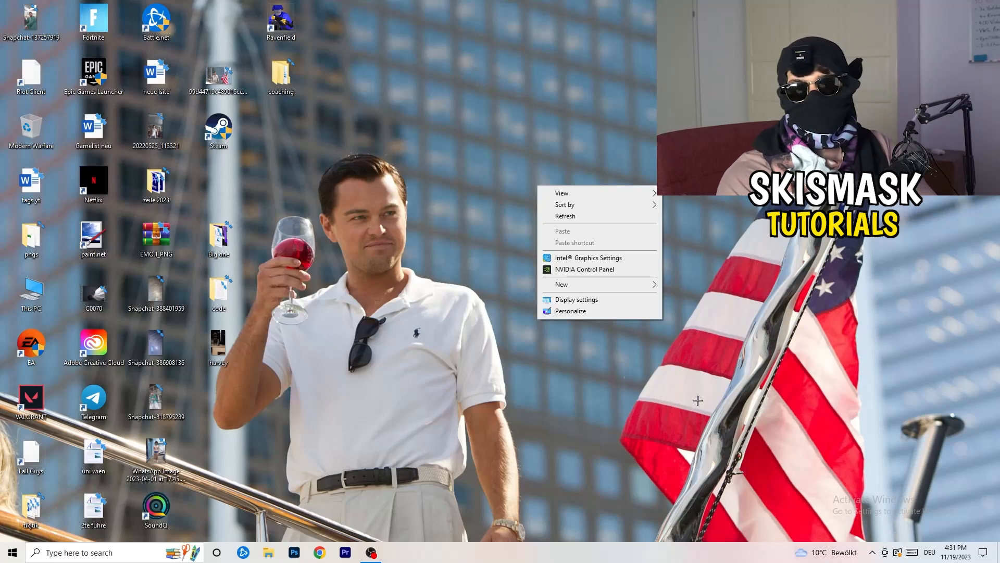
Launch NVIDIA Control Panel and bring up the Customize resolutions window.
click(701, 366)
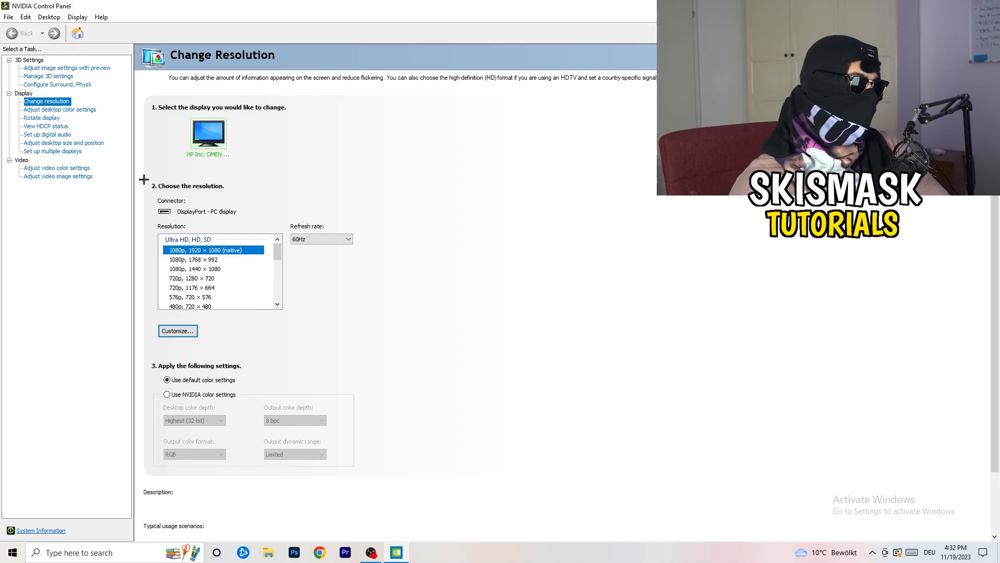
click(177, 331)
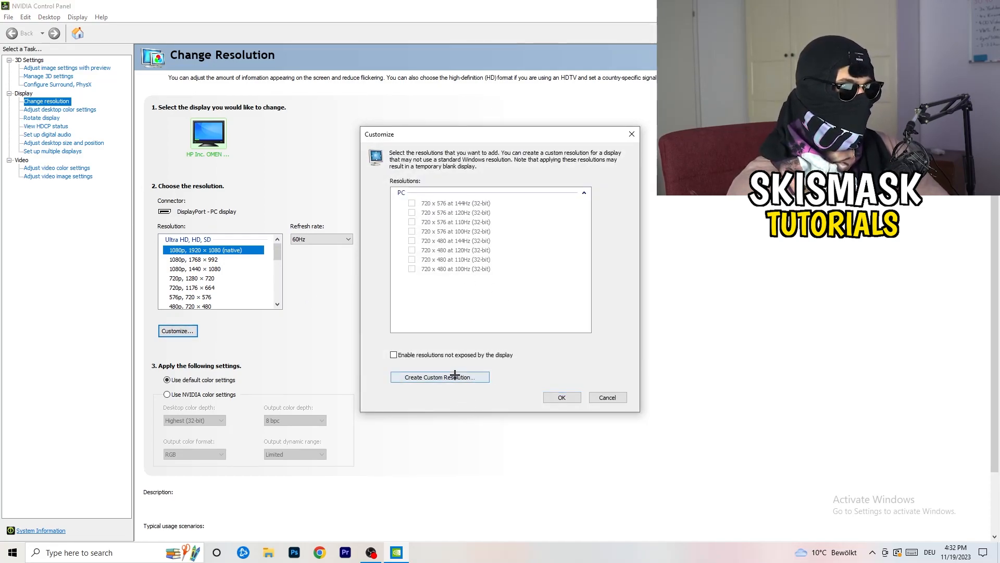
Create a custom 1440 × 1040 resolution at 60 Hz with CVT reduced blank timing.
click(439, 376)
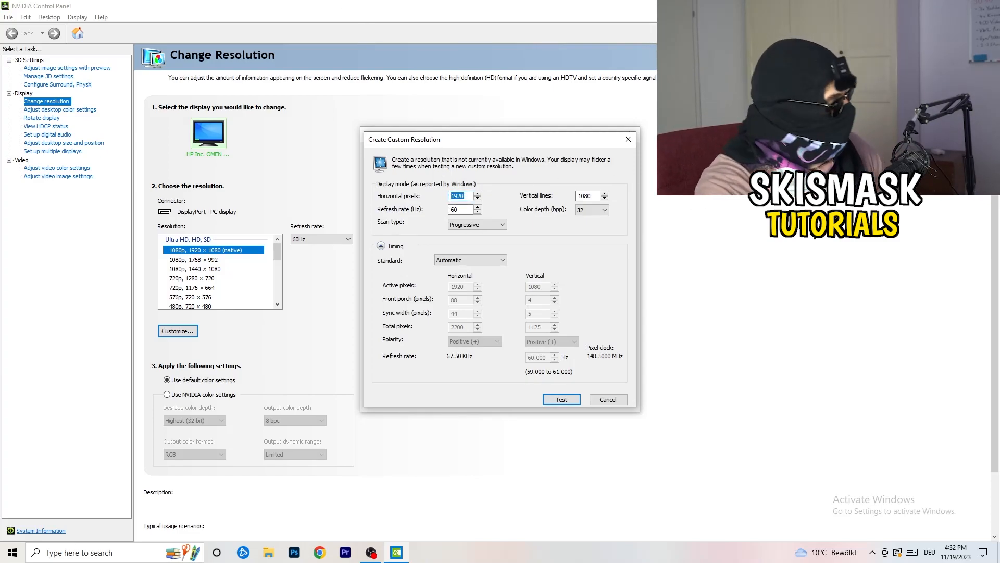
text(1140)
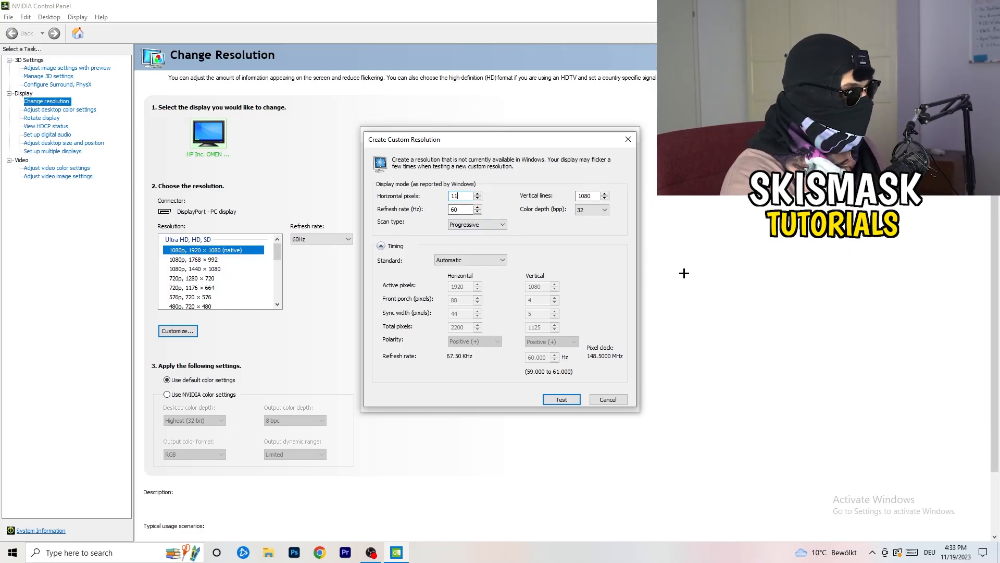
text(440)
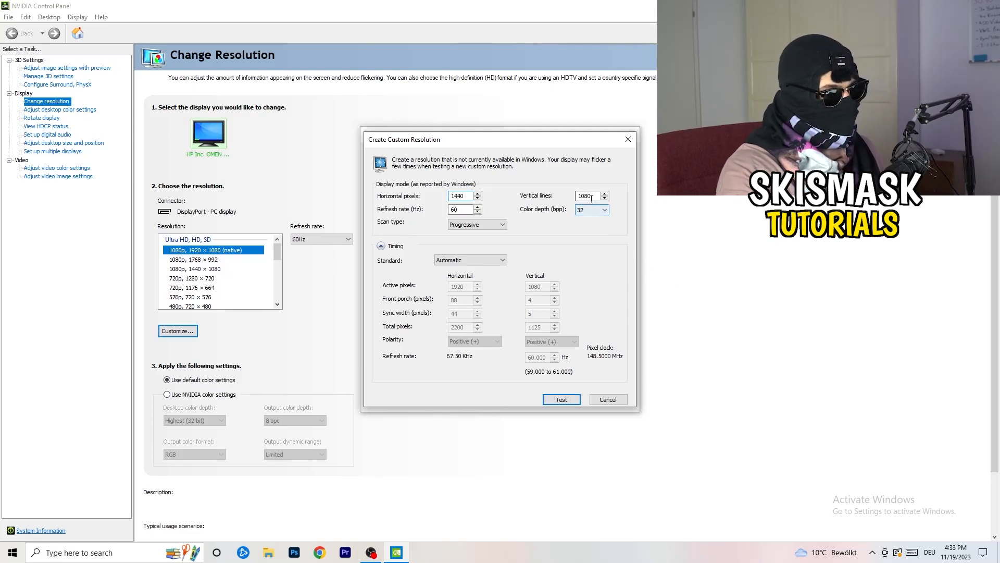
text(10)
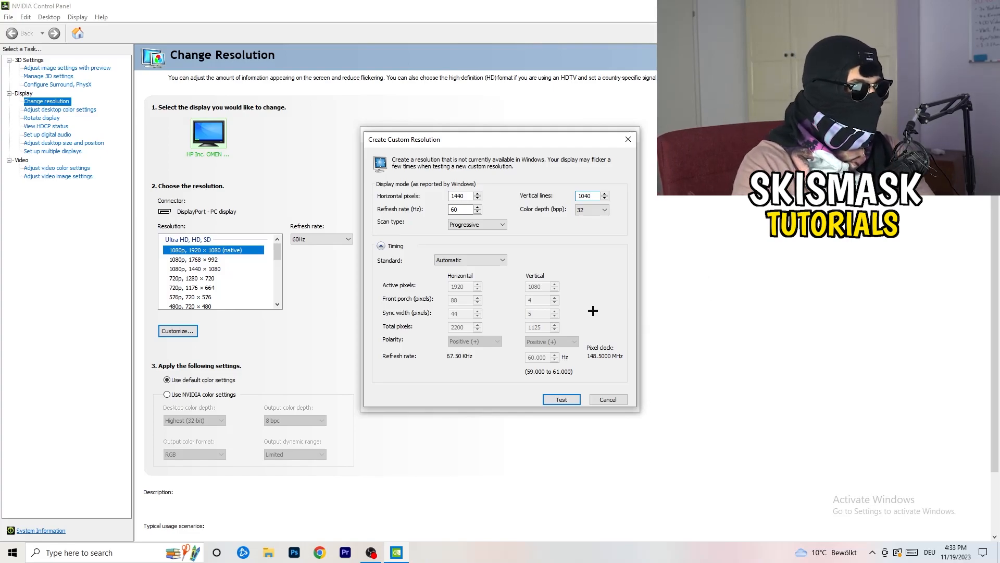
click(476, 224)
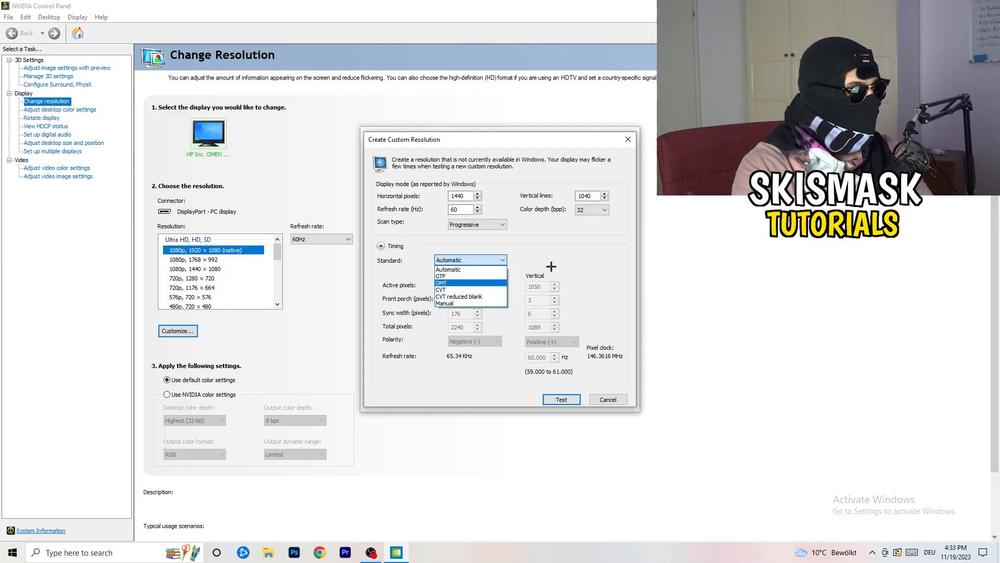
click(470, 269)
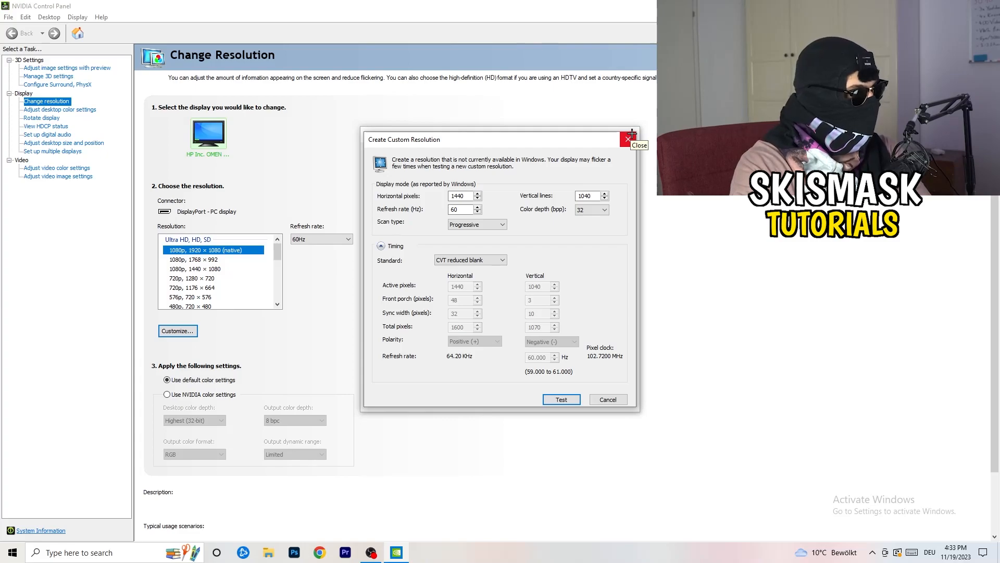
Close the custom resolution window and launch Windows Settings from Start.
click(629, 139)
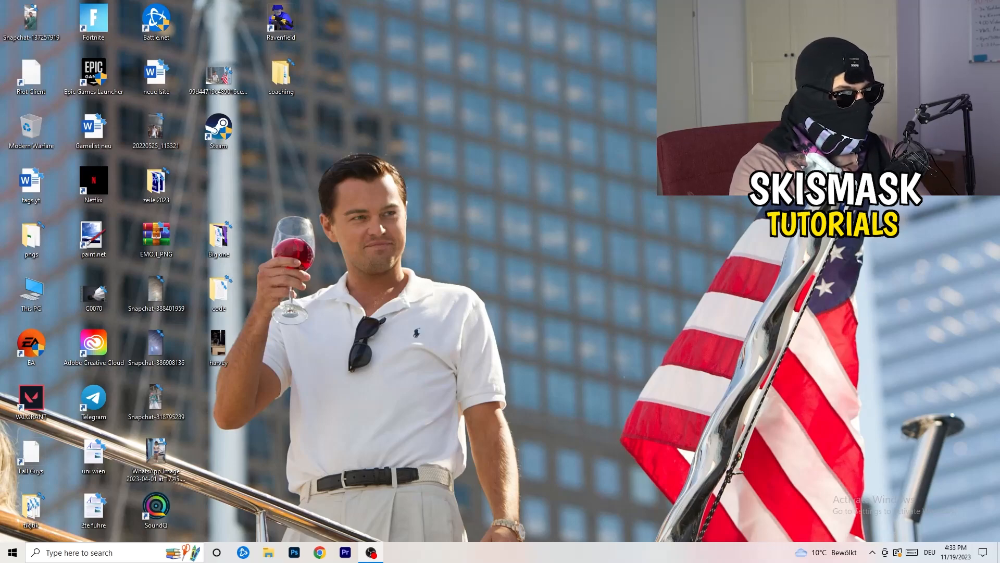
click(12, 553)
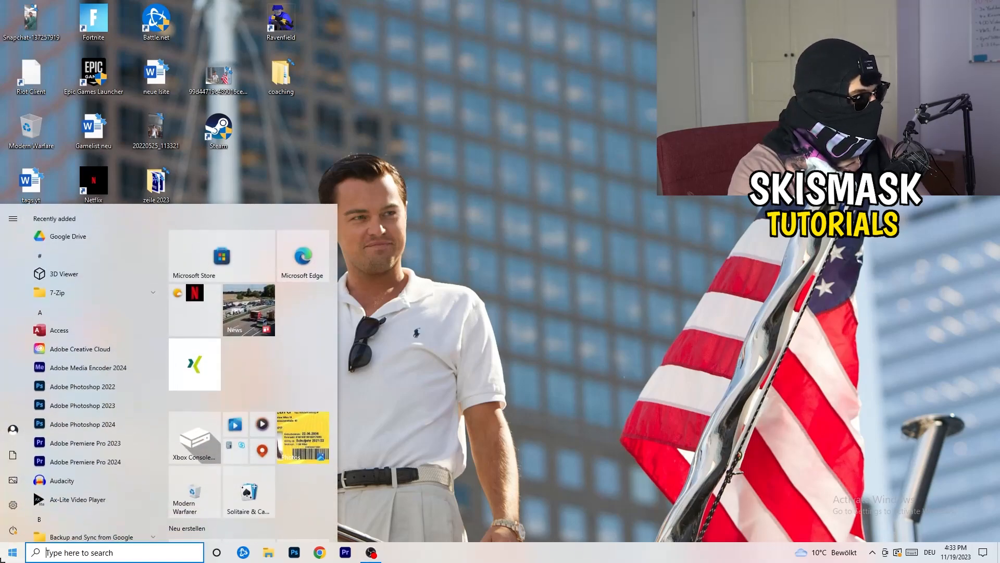
click(13, 507)
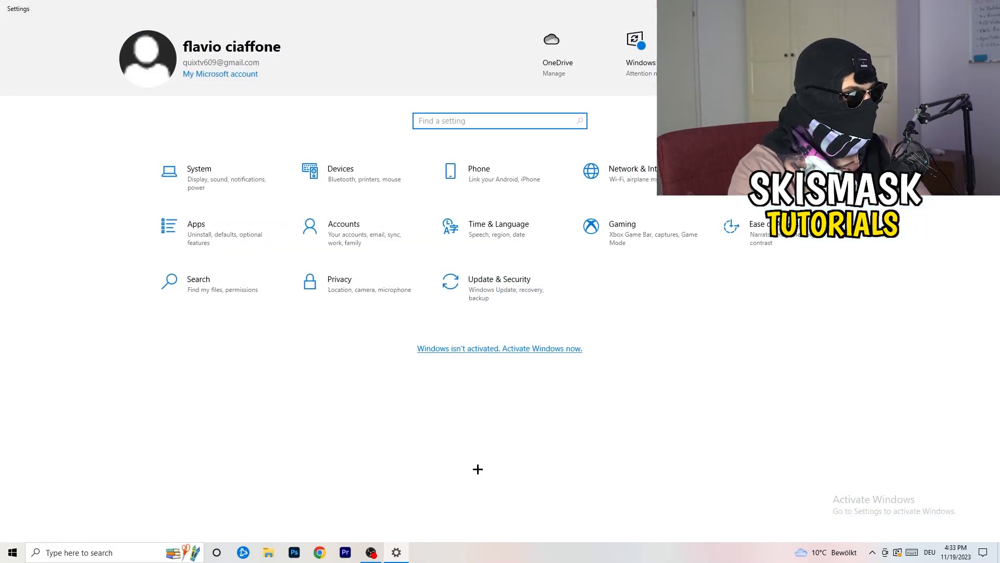
mouse_move(418, 382)
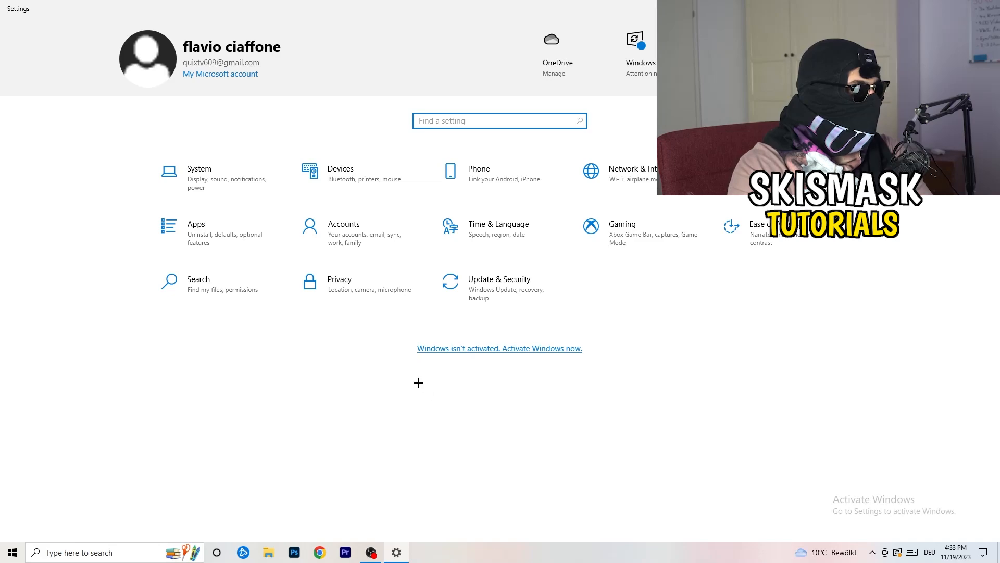
On the System Display page, keep text scaling at 100% (Recommended) with 1920 × 1080.
click(198, 172)
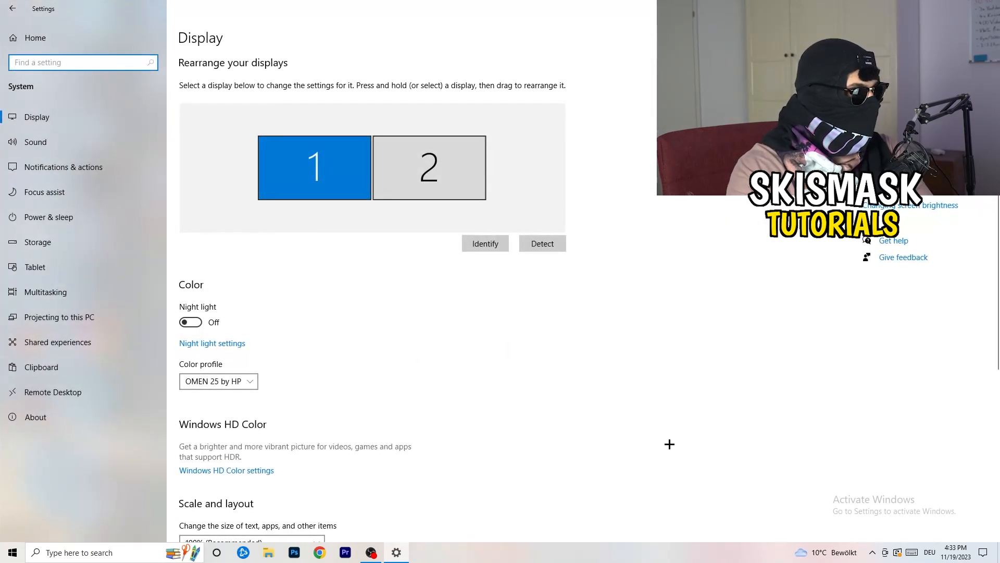
mouse_move(159, 180)
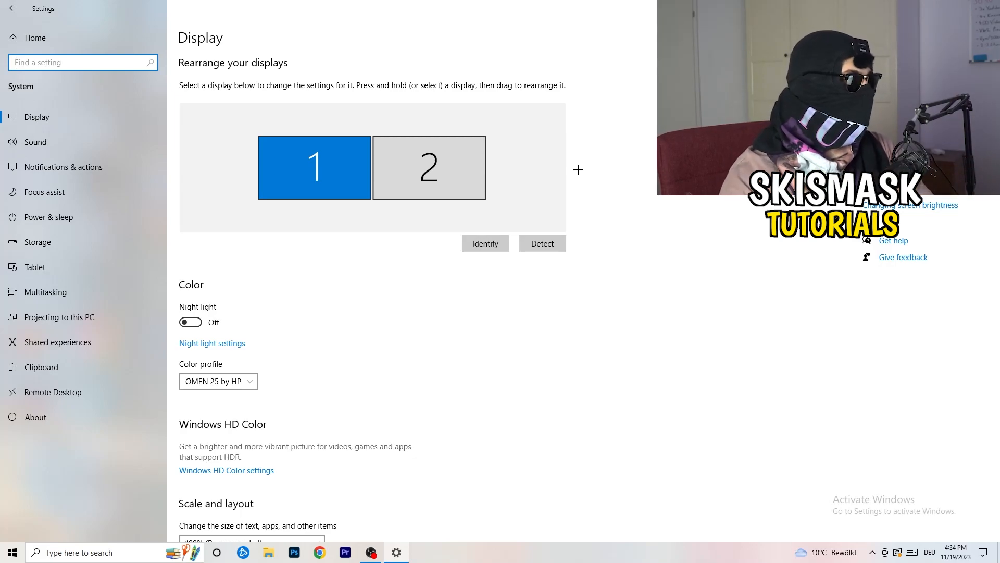
scroll(down, 3)
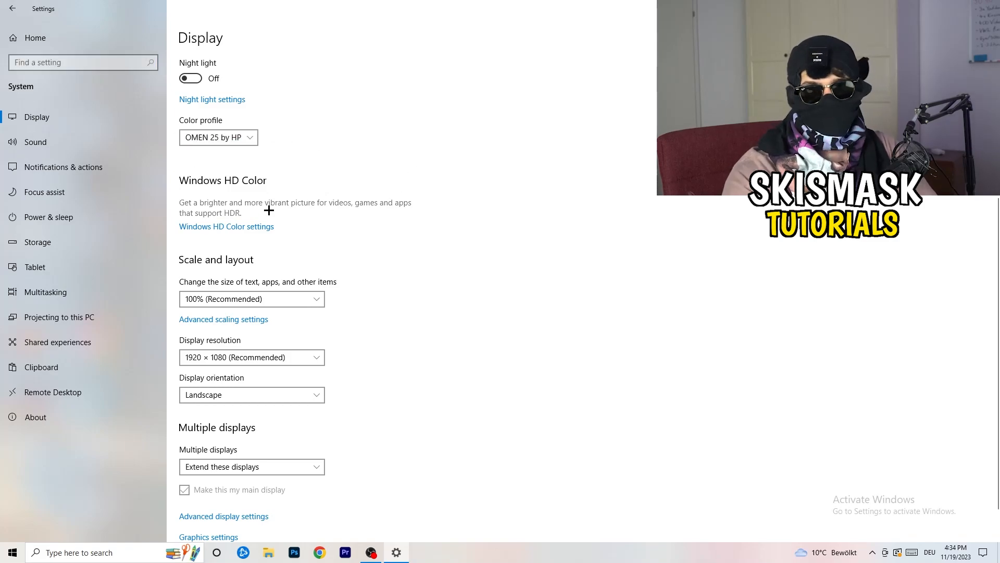
scroll(down, 3)
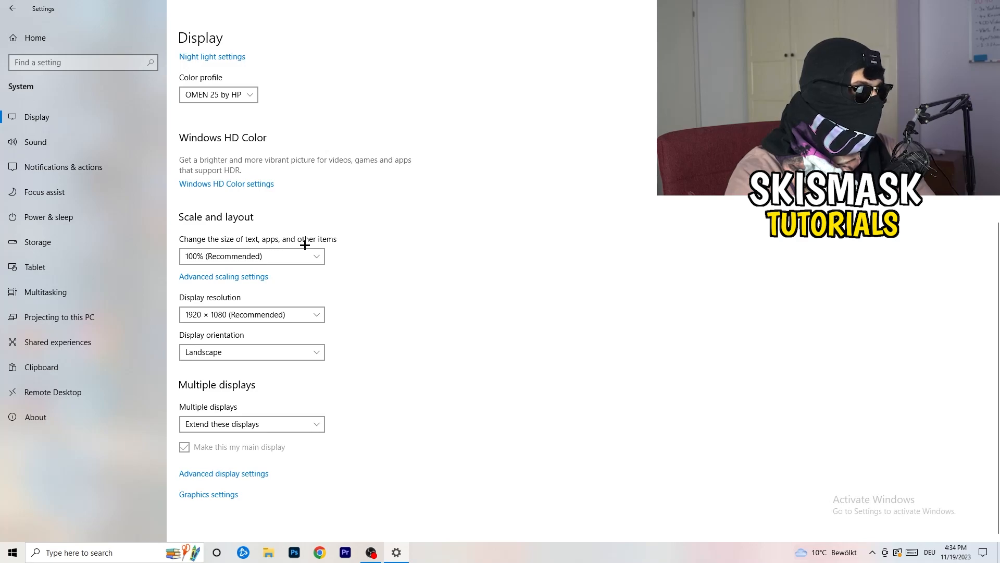
click(251, 256)
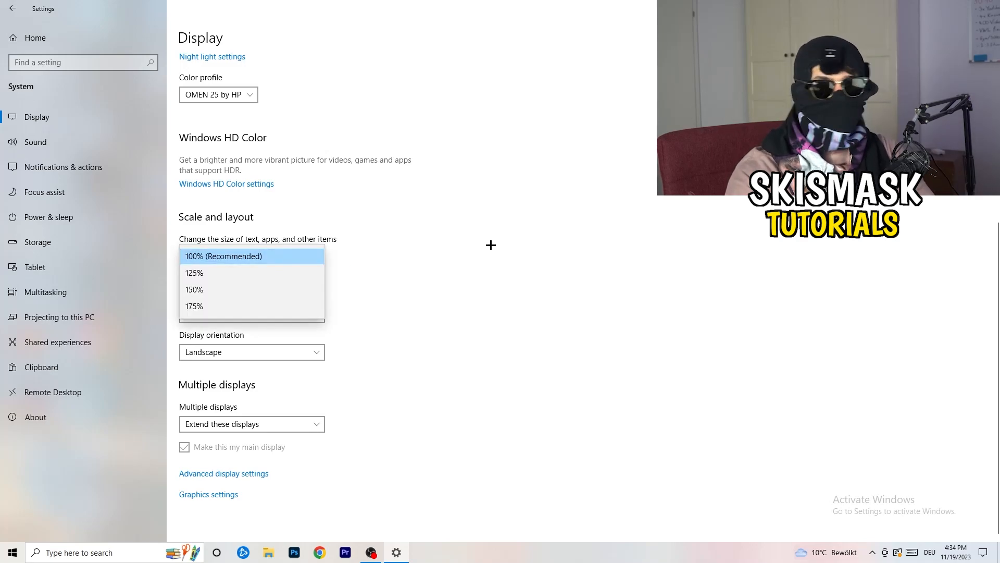
click(223, 256)
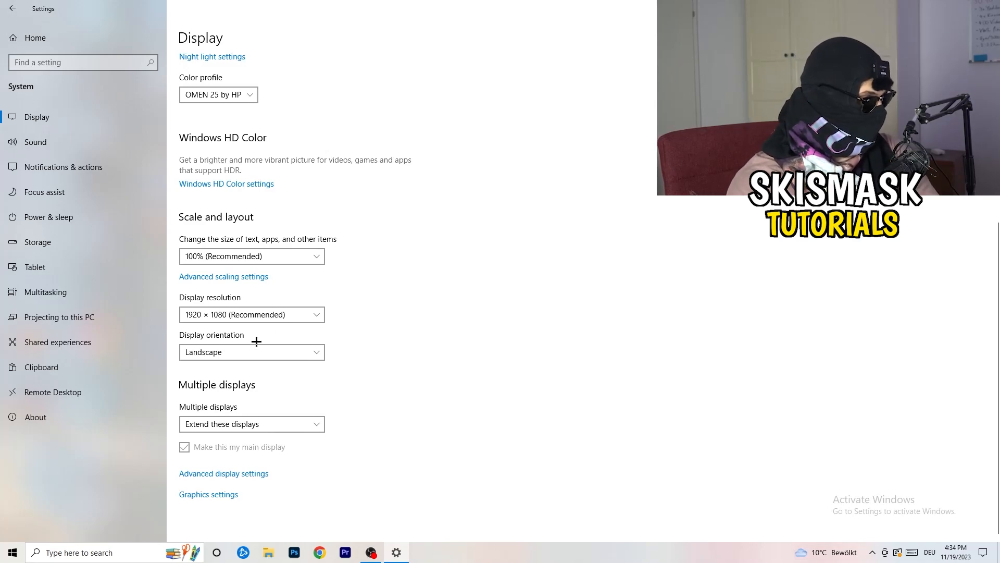
mouse_move(336, 364)
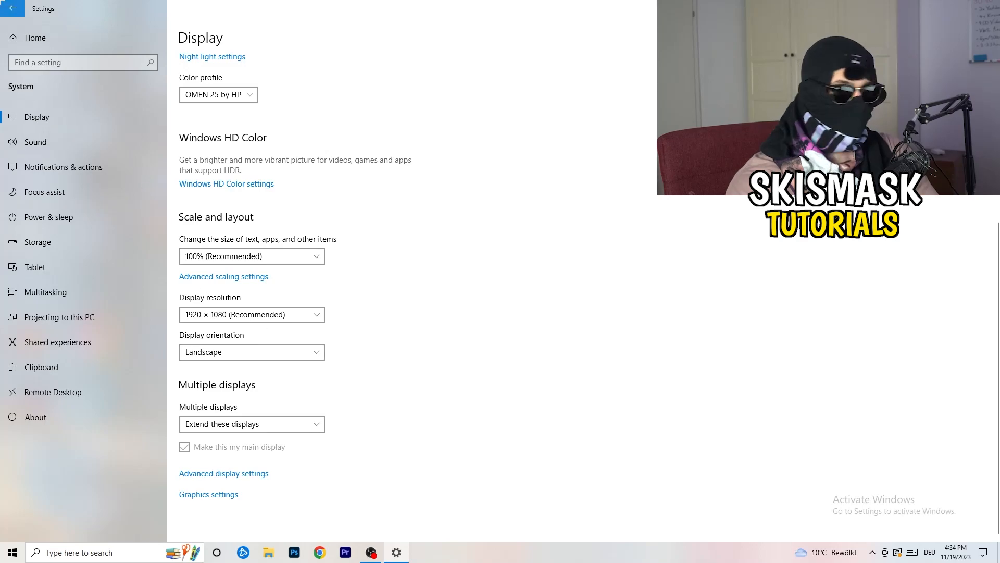
Return to Settings home and go to Gaming's Game Mode page, Xbox Game Bar off.
click(13, 8)
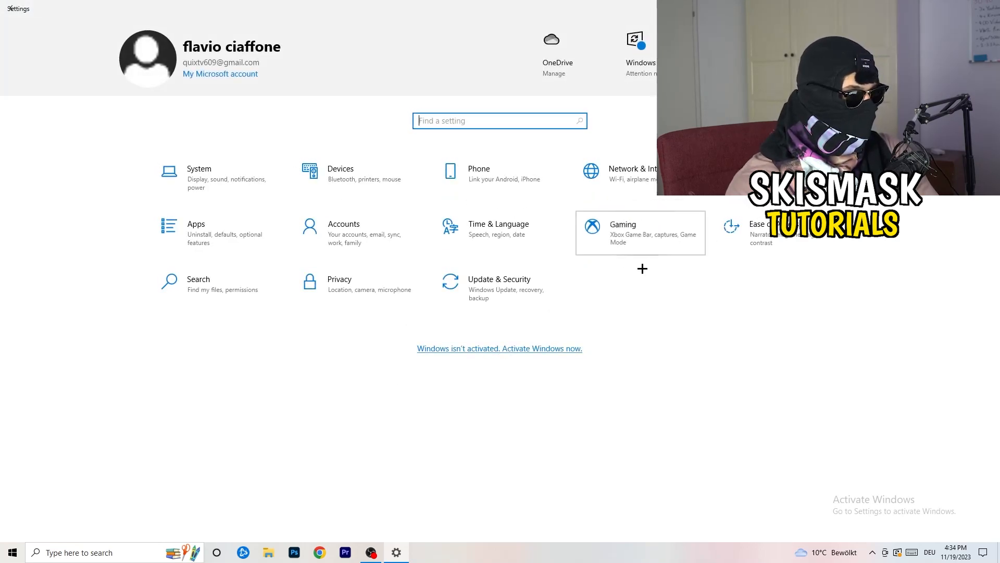
click(622, 224)
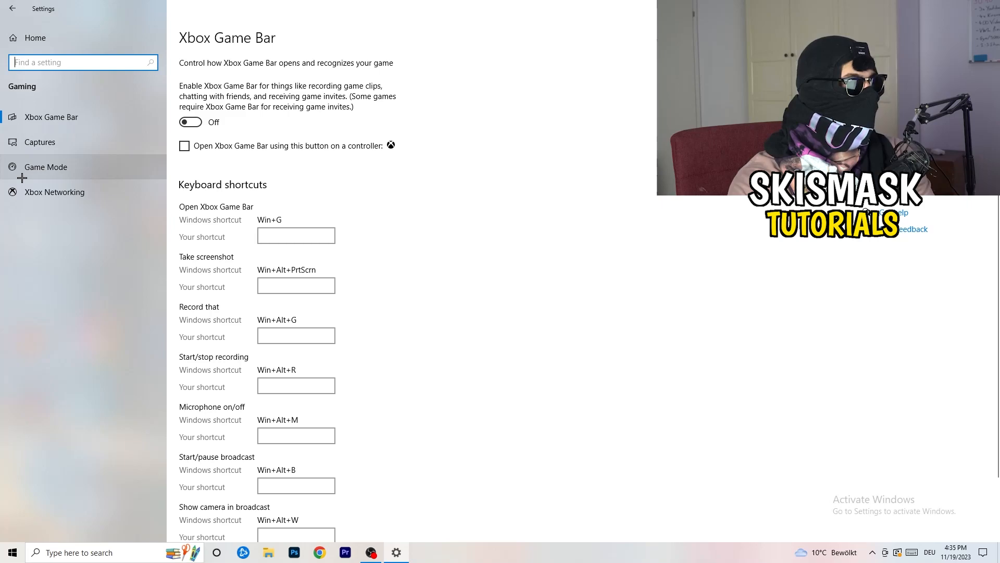
click(45, 167)
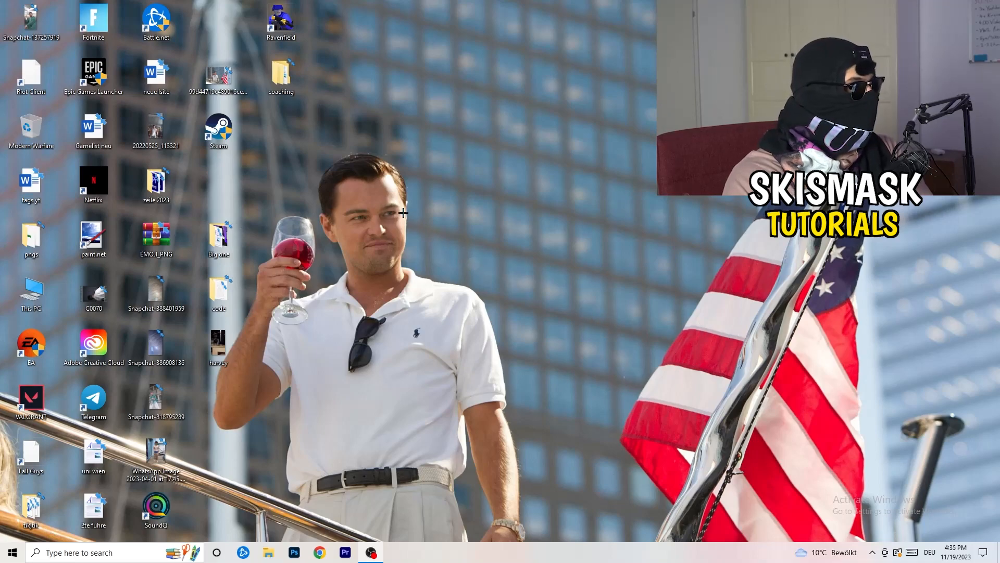
Select the Steam desktop shortcut and bring up its context menu.
click(218, 131)
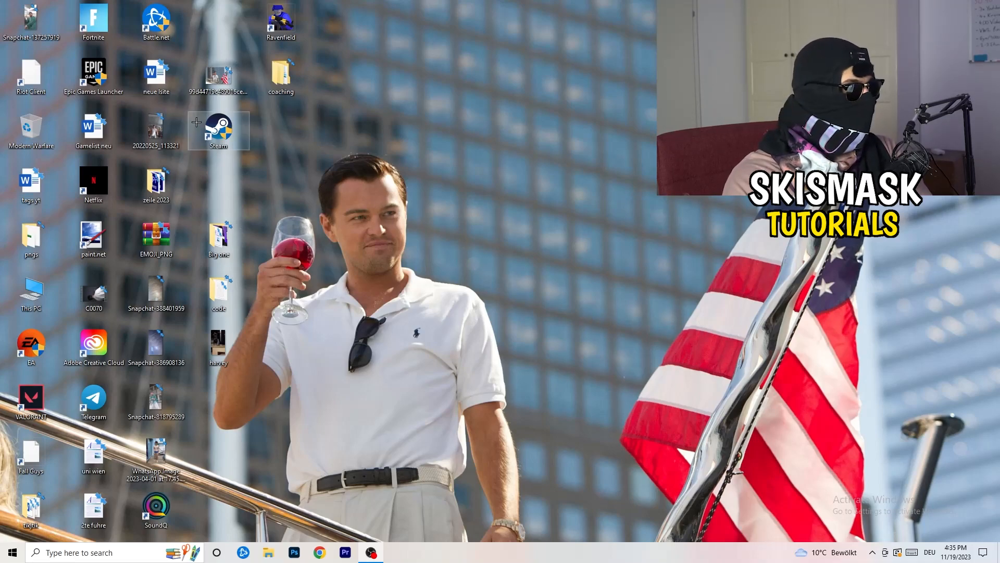
right_click(219, 131)
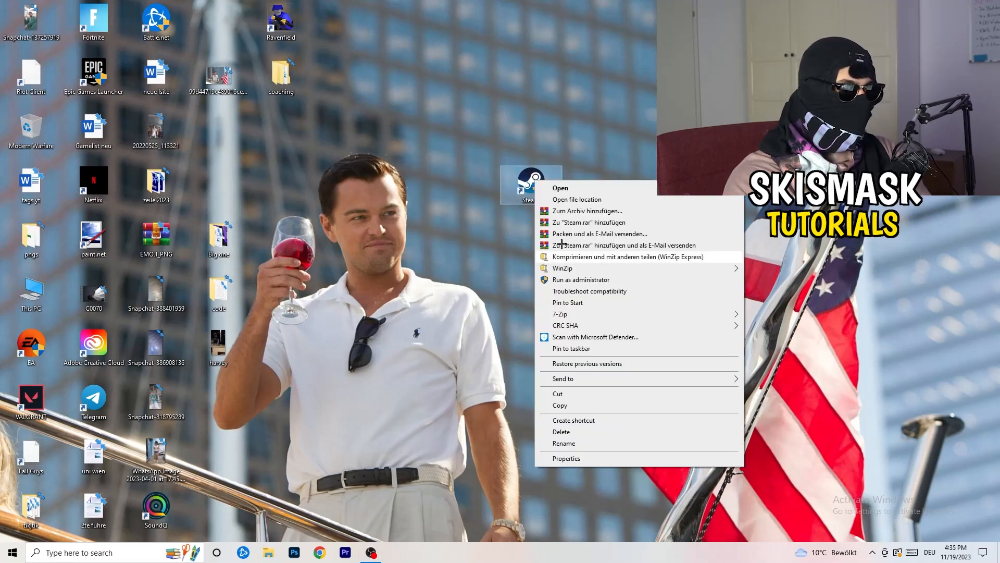
mouse_move(596, 421)
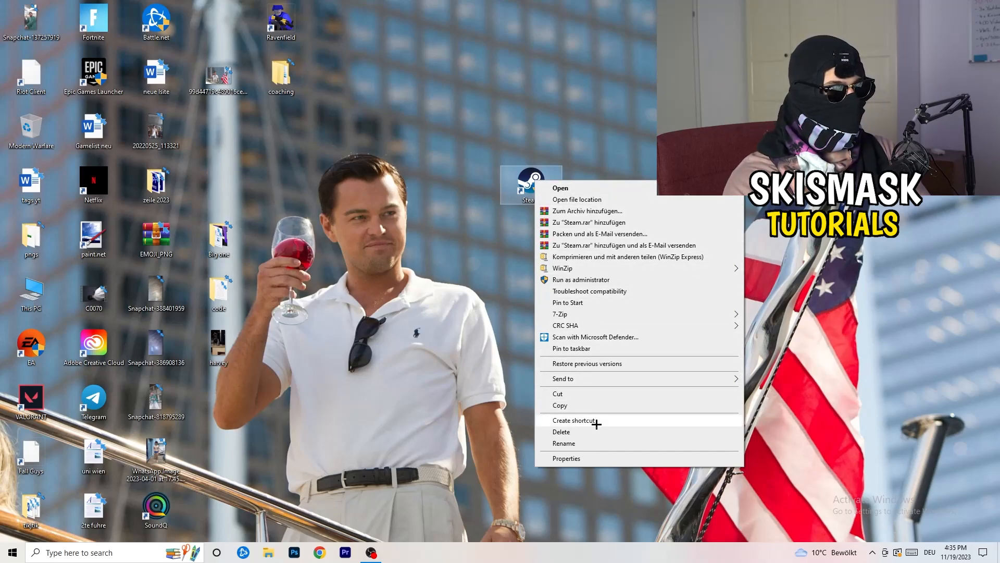
In Steam Properties Compatibility, enable Windows 8 compatibility mode and Run as administrator, then apply.
click(566, 458)
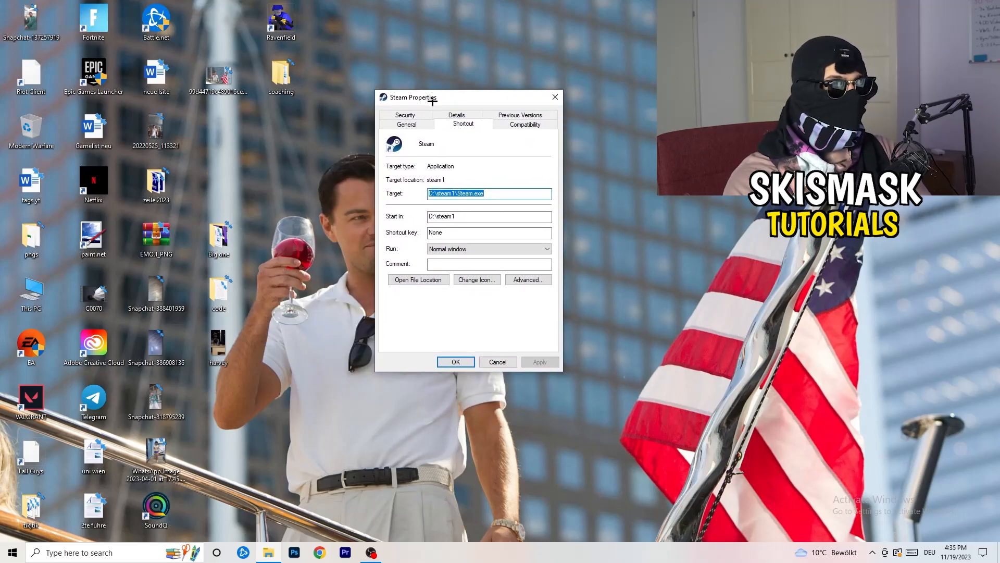
click(524, 124)
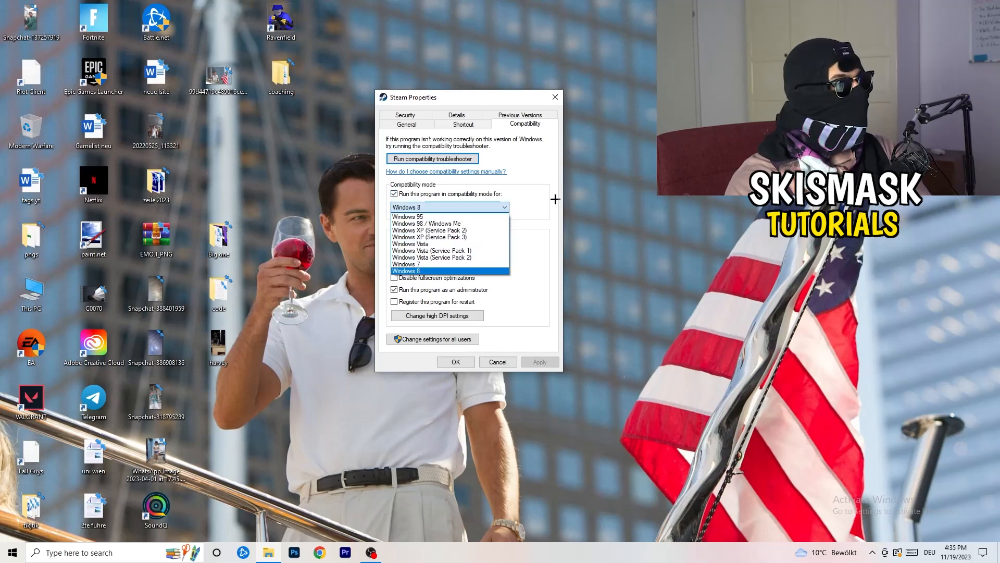
click(406, 271)
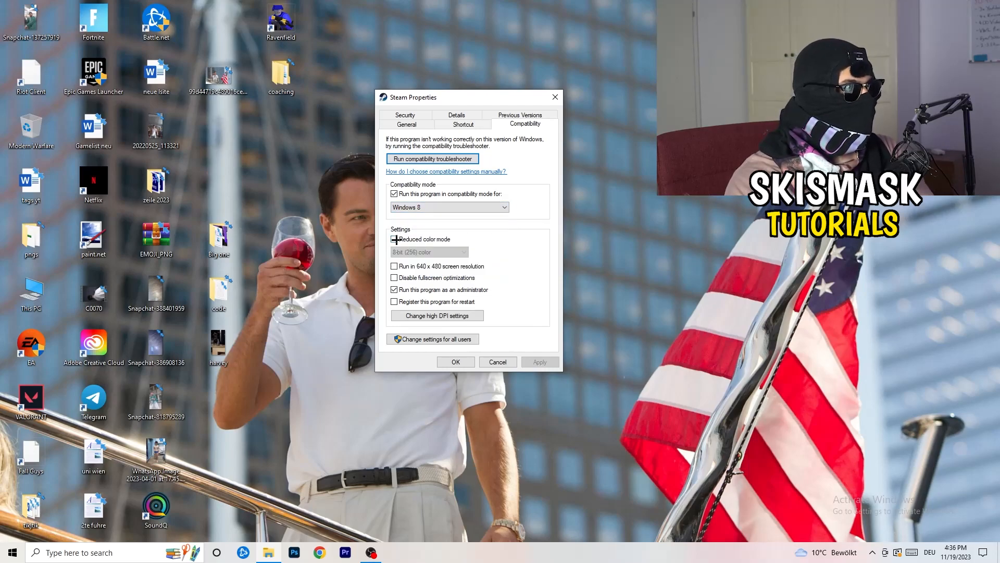
click(394, 238)
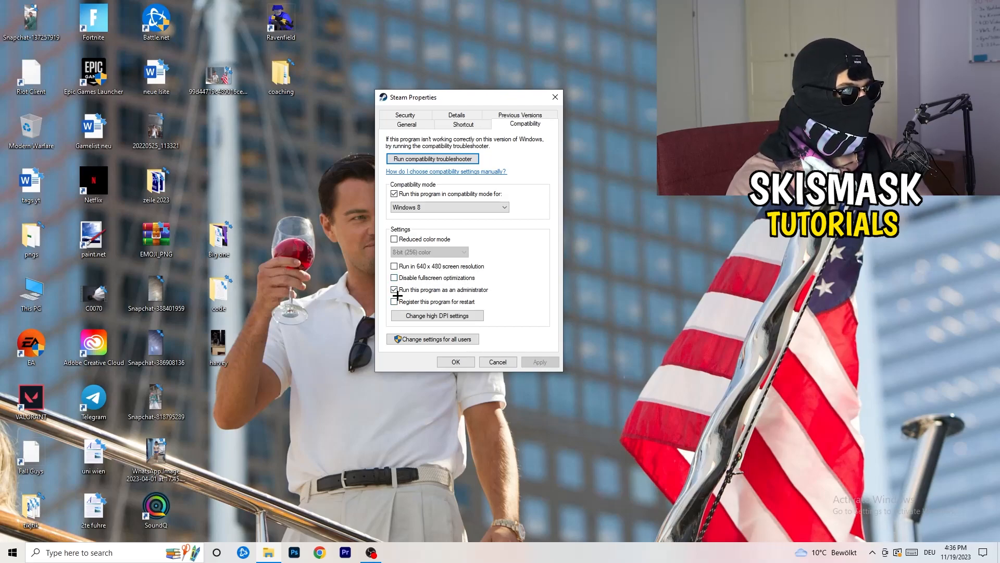
click(393, 289)
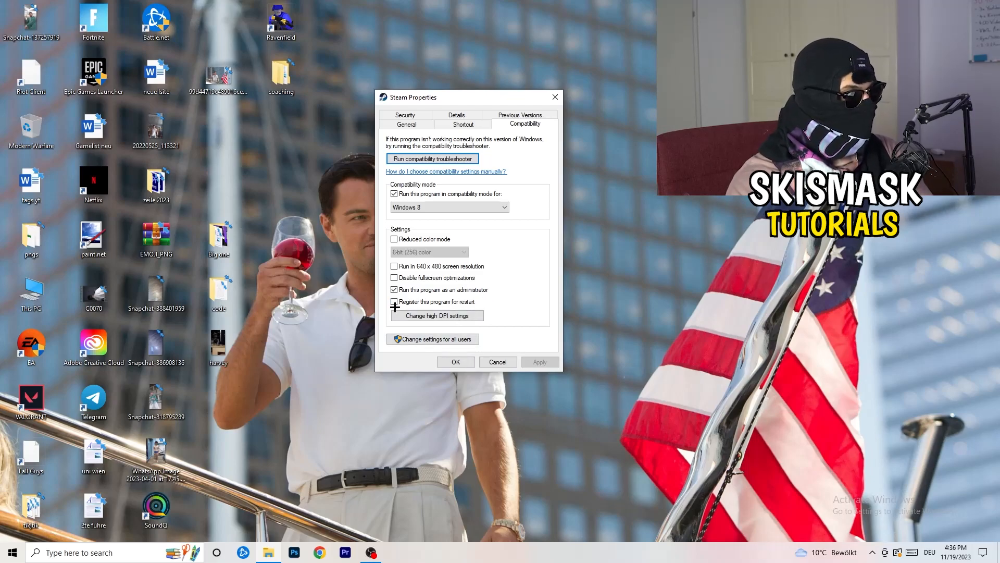
click(393, 301)
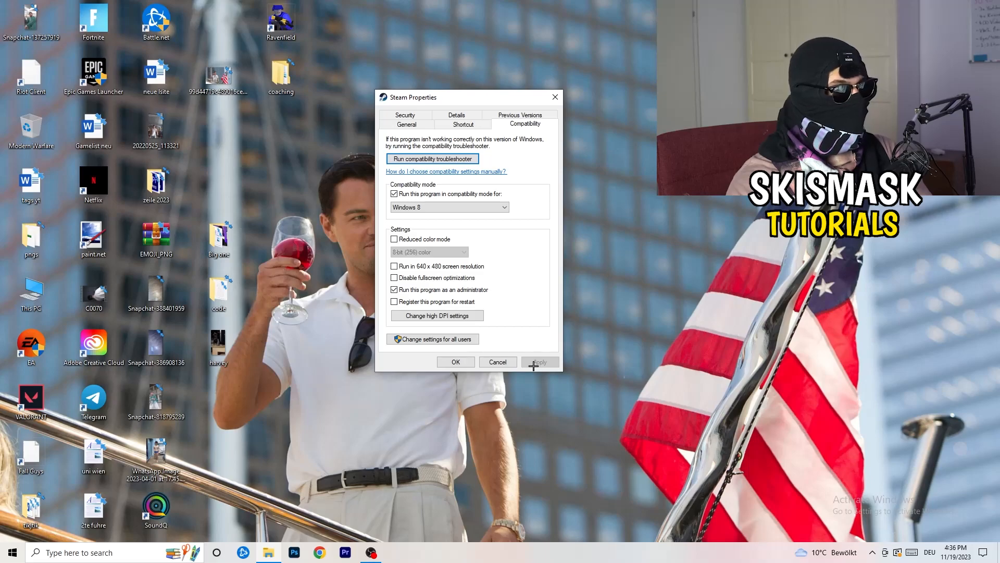
click(456, 361)
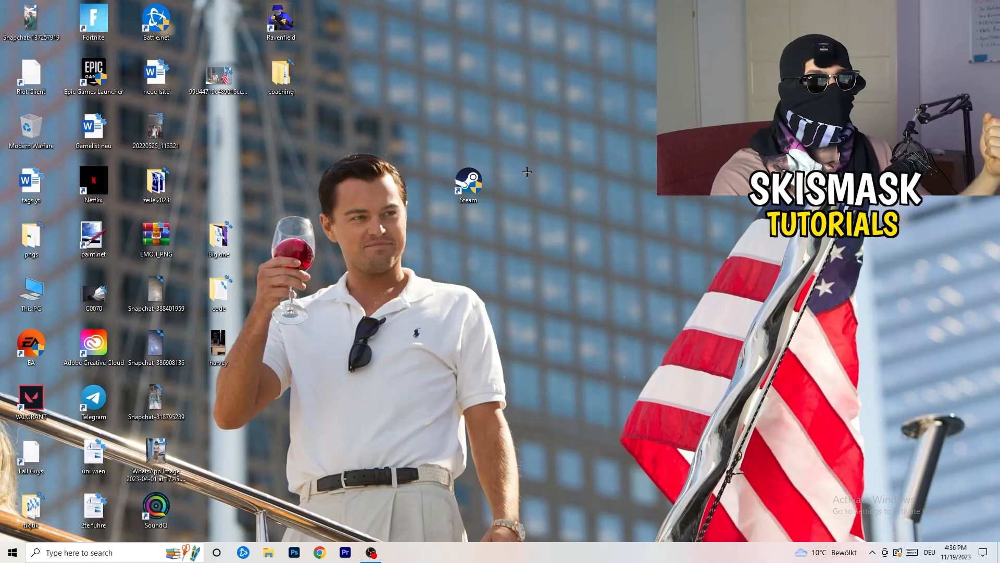
Reposition the Steam icon, reopen its Properties to review the Shortcut settings, and close them.
drag(467, 185, 343, 186)
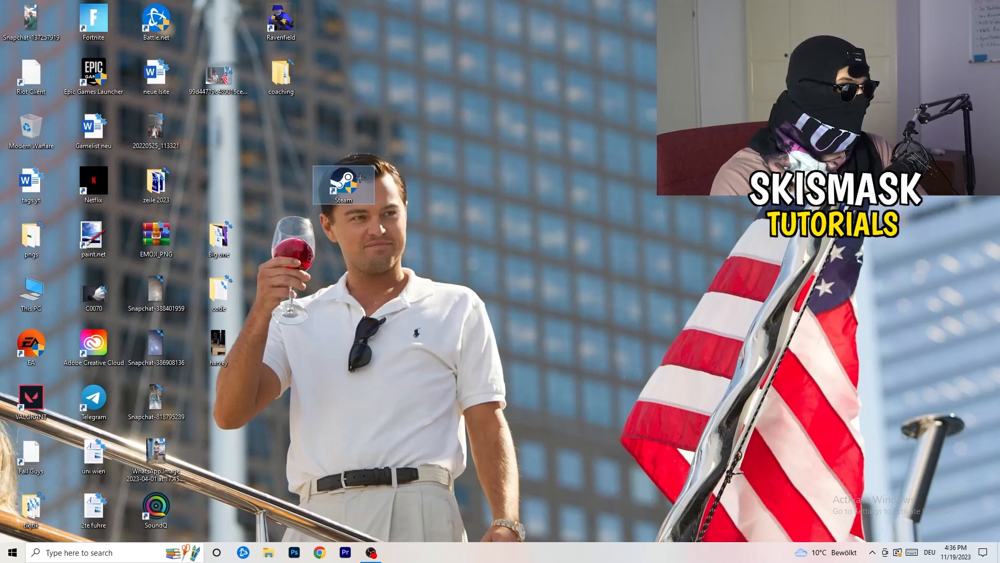
right_click(342, 184)
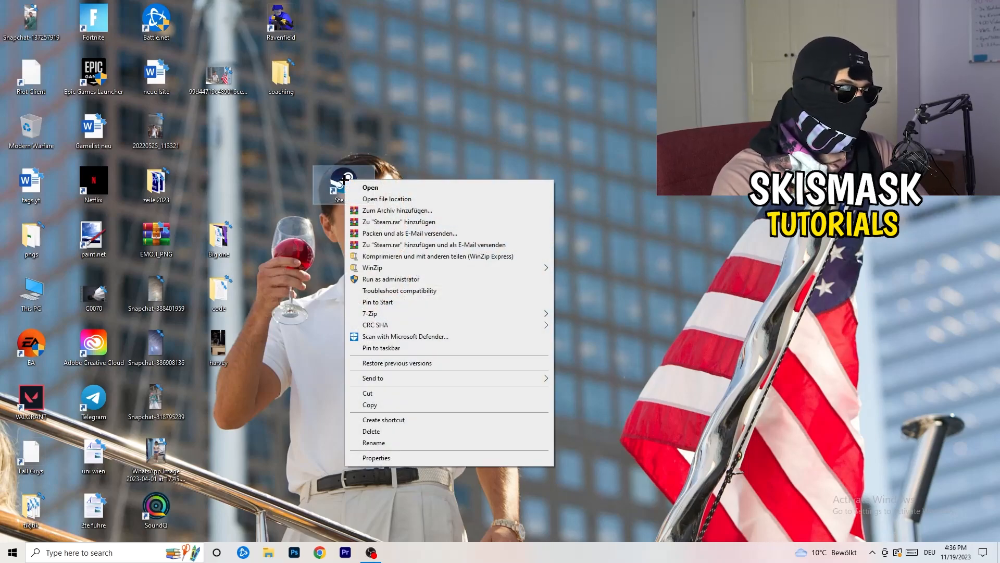
click(376, 457)
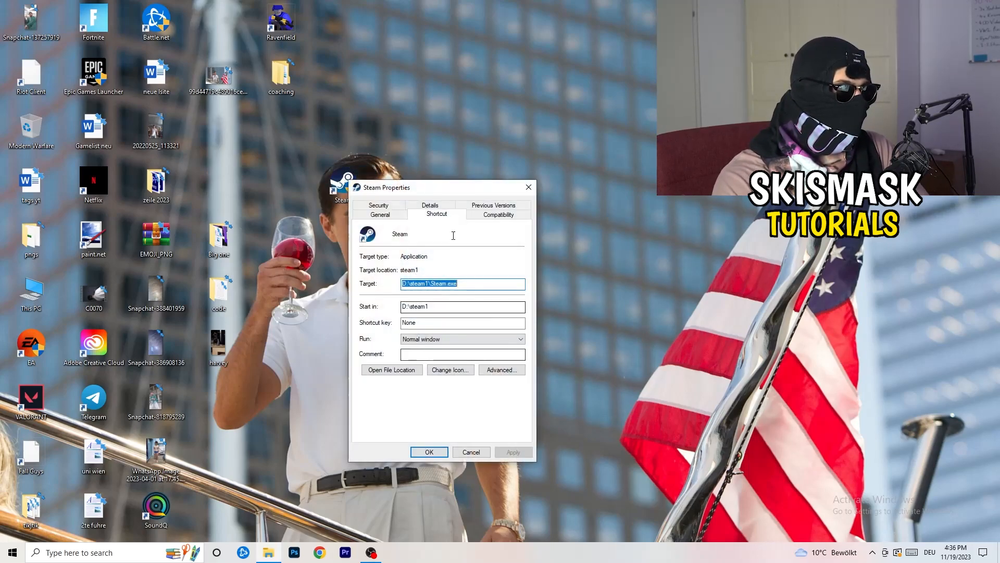
click(498, 214)
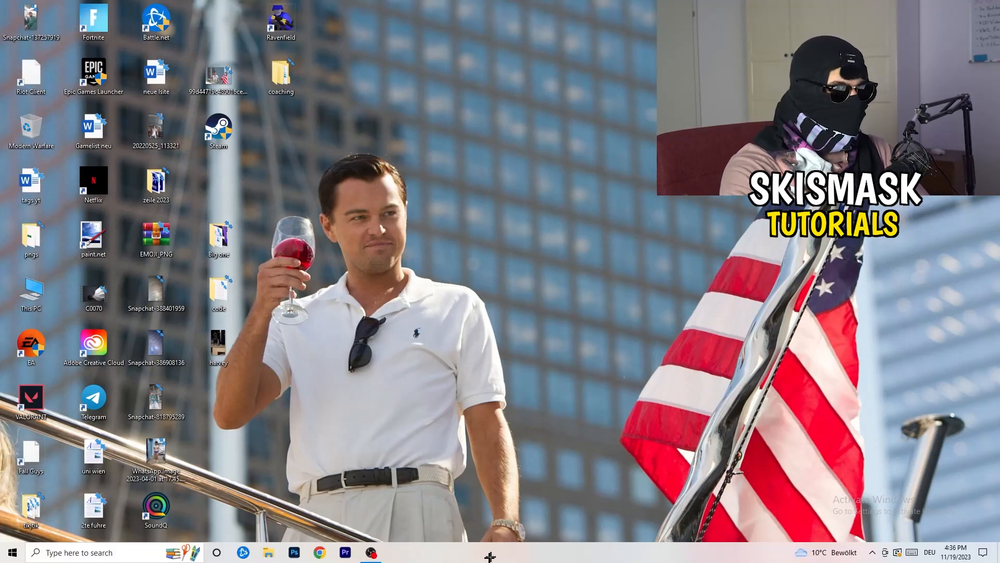
Launch Task Manager from the taskbar and show the Details list of processes with PIDs.
right_click(544, 561)
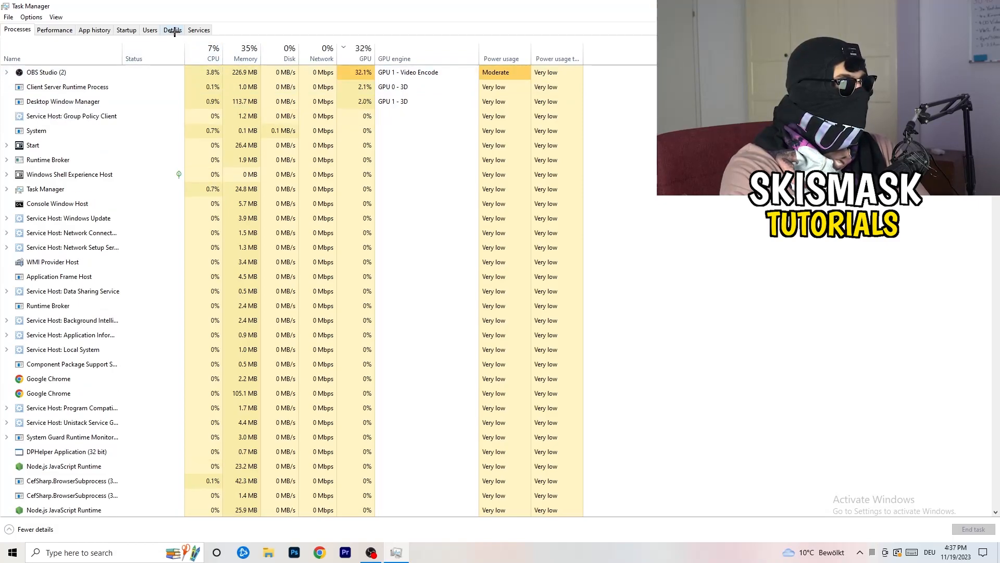
click(172, 30)
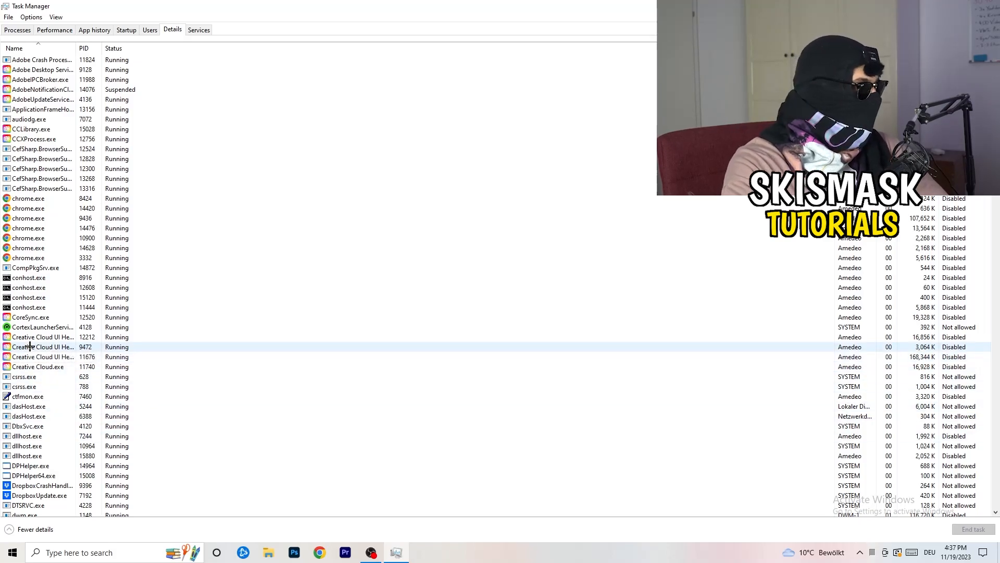
Show the Set priority choices for the Creative Cloud helper process, currently at Normal.
right_click(43, 346)
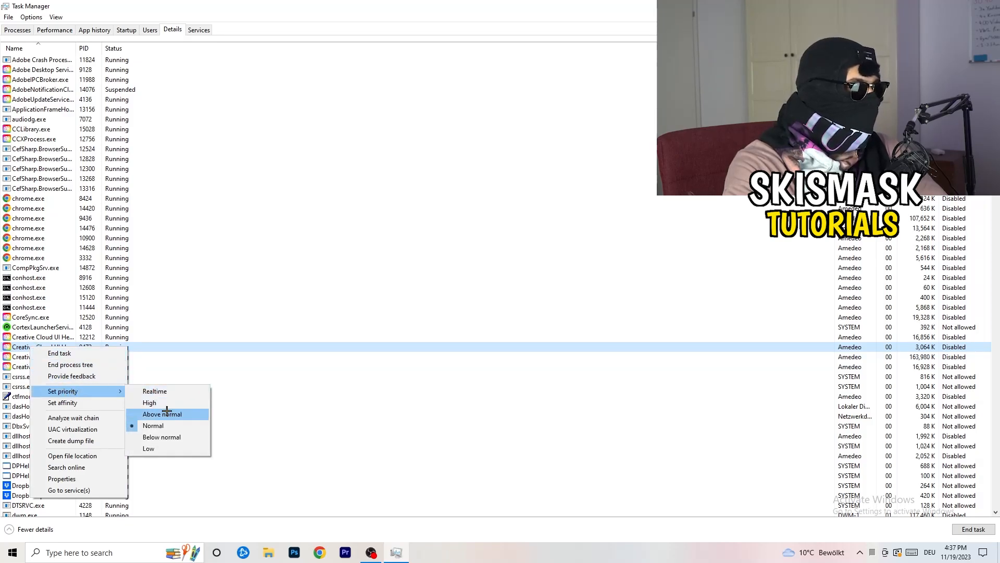
mouse_move(149, 402)
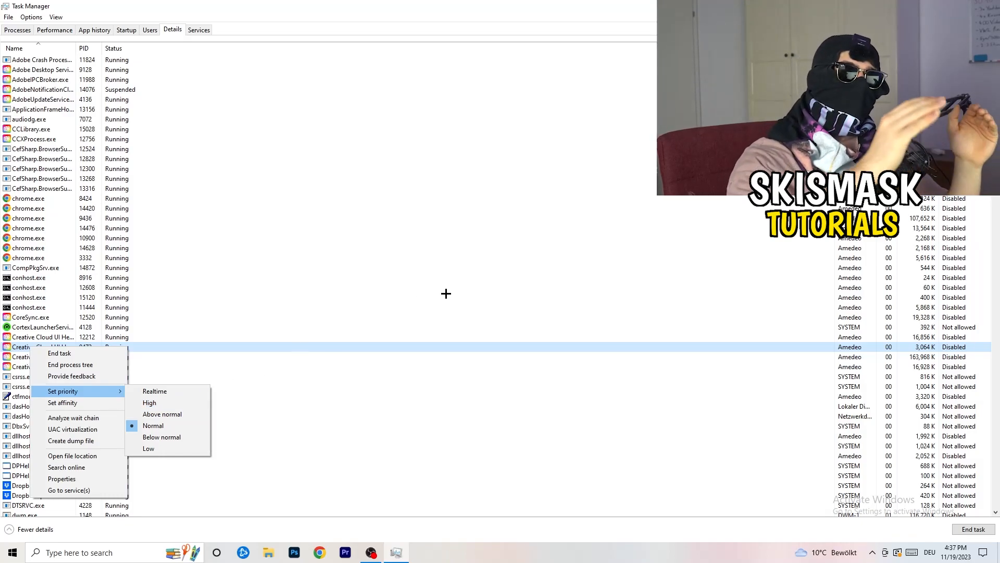
mouse_move(461, 298)
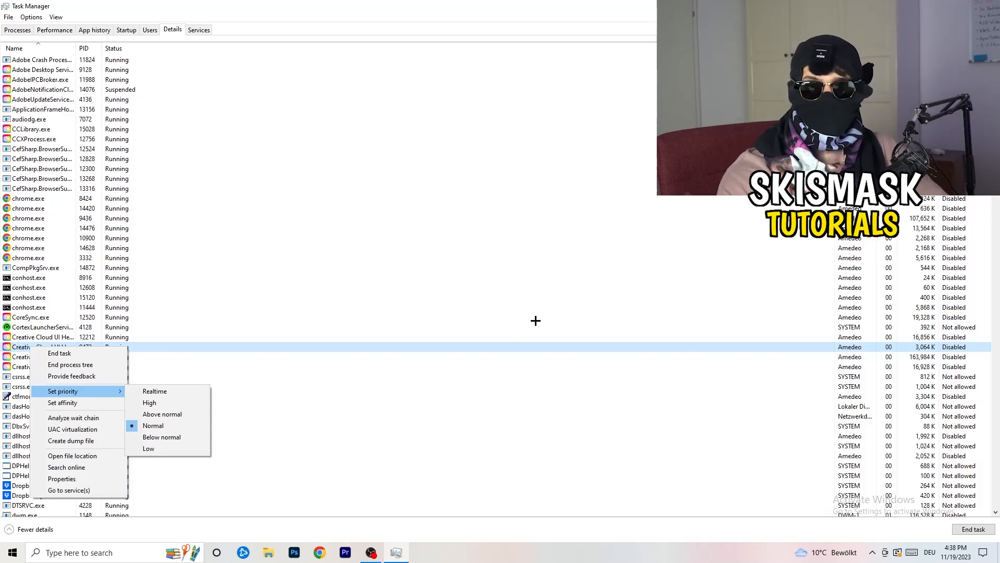
mouse_move(539, 322)
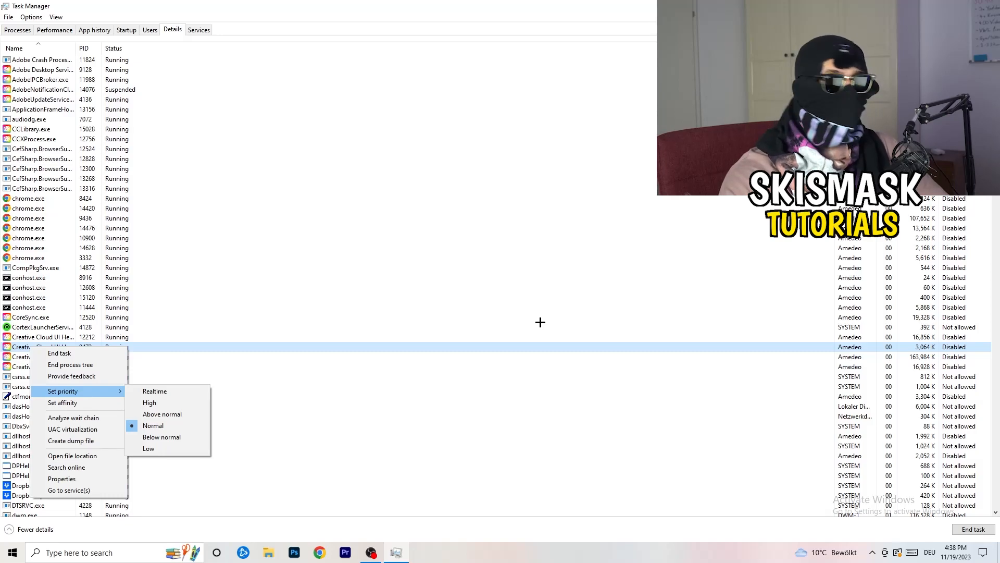
mouse_move(544, 323)
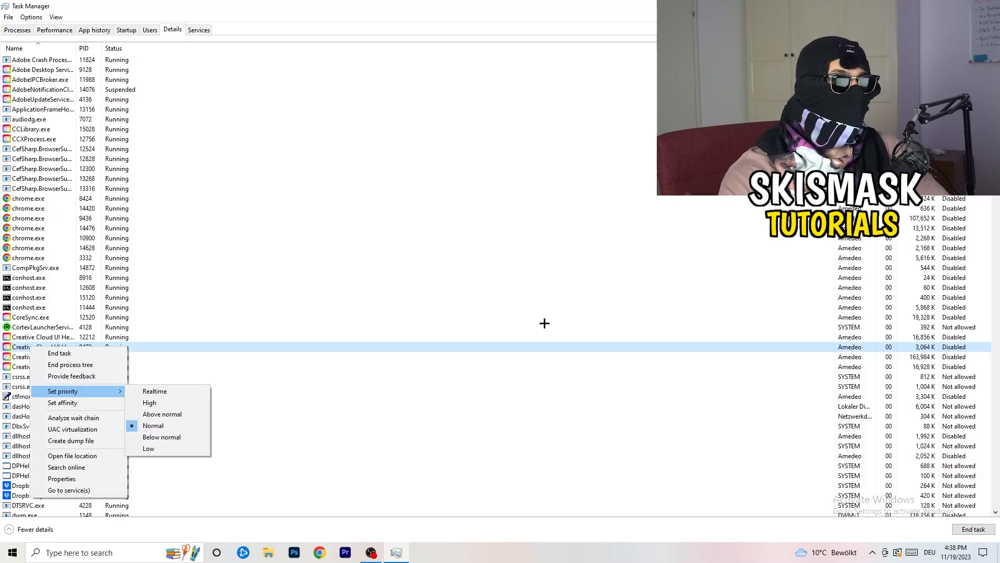